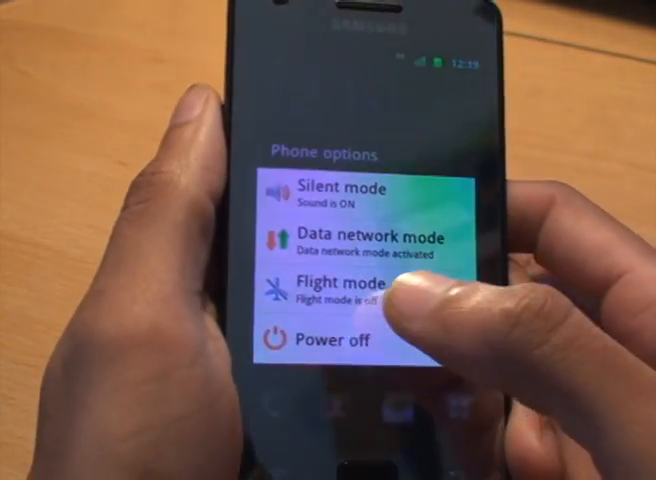
- Choose Power off in Phone options and confirm OK so the Galaxy S II shuts down
{"action": "left_click", "coordinate": [320, 342]}
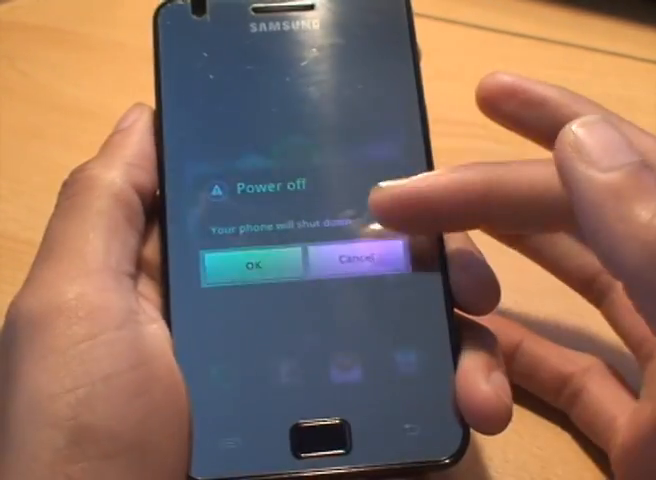
{"action": "left_click", "coordinate": [248, 260]}
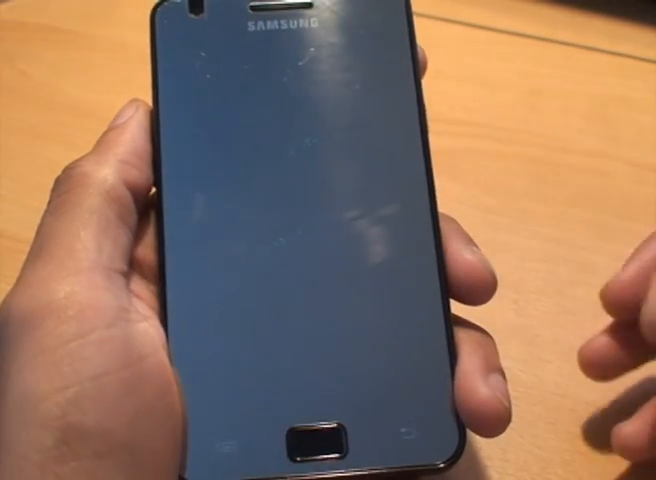